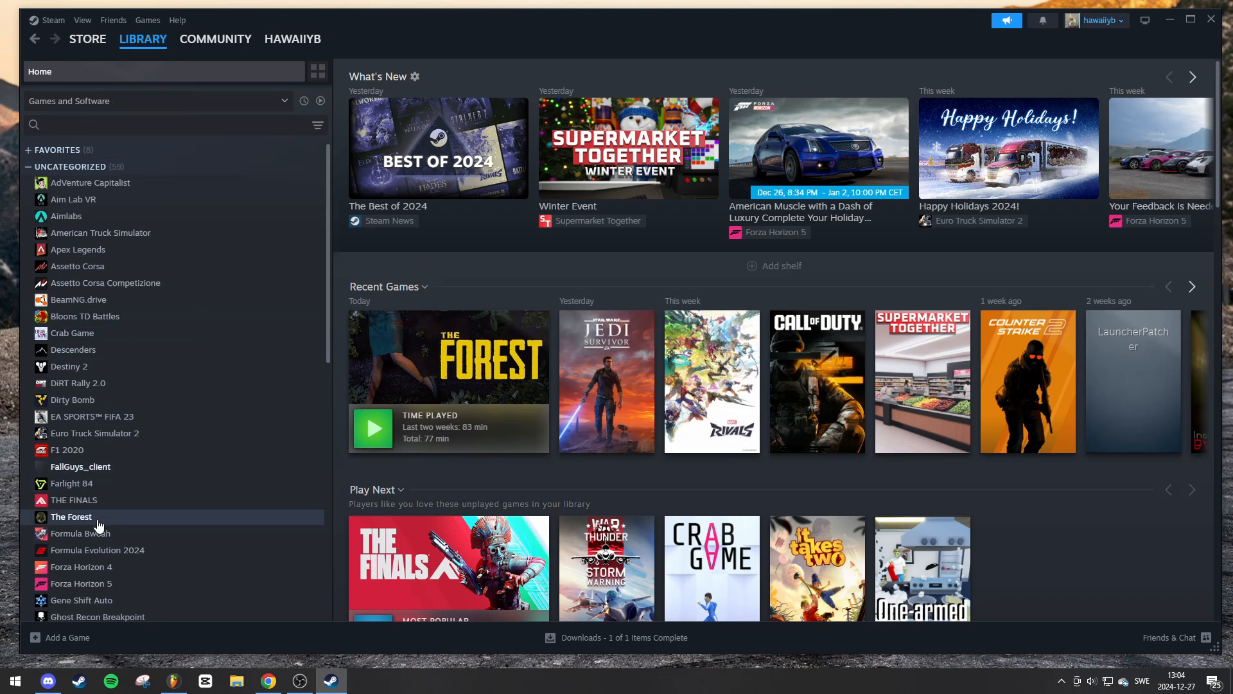
Step: Open The Forest's Properties from the library context menu and show its Installed Files section
right_click(70, 517)
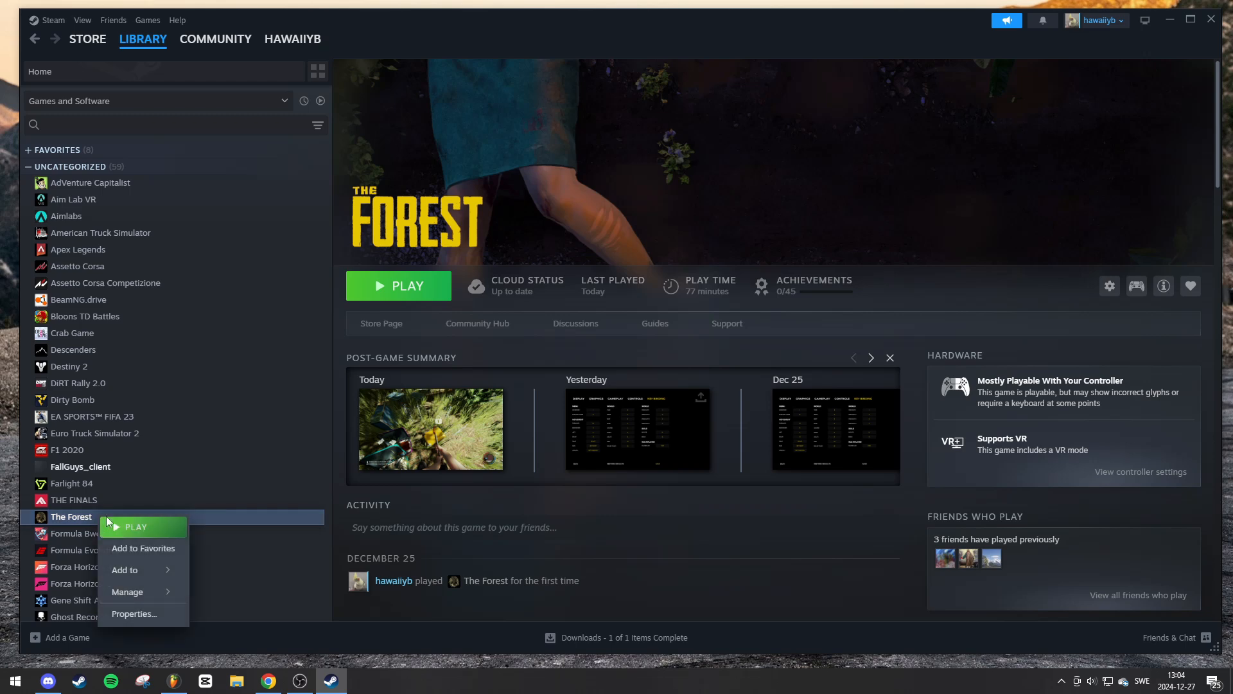
left_click(134, 614)
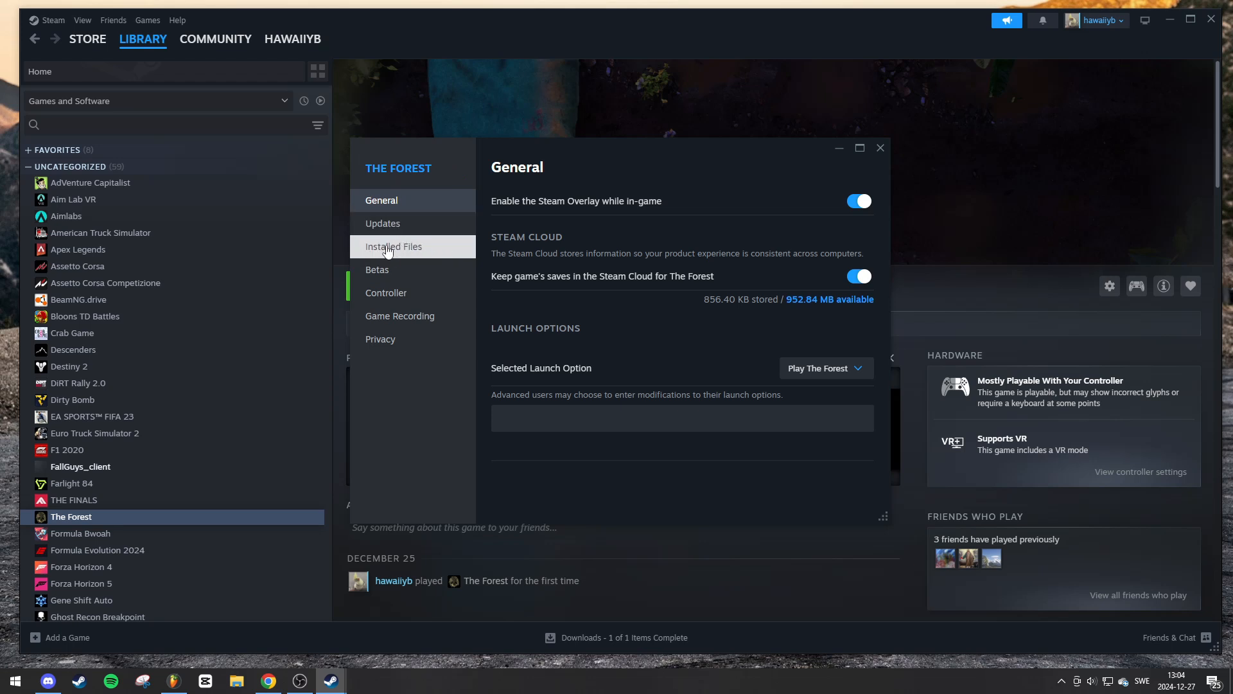
left_click(393, 246)
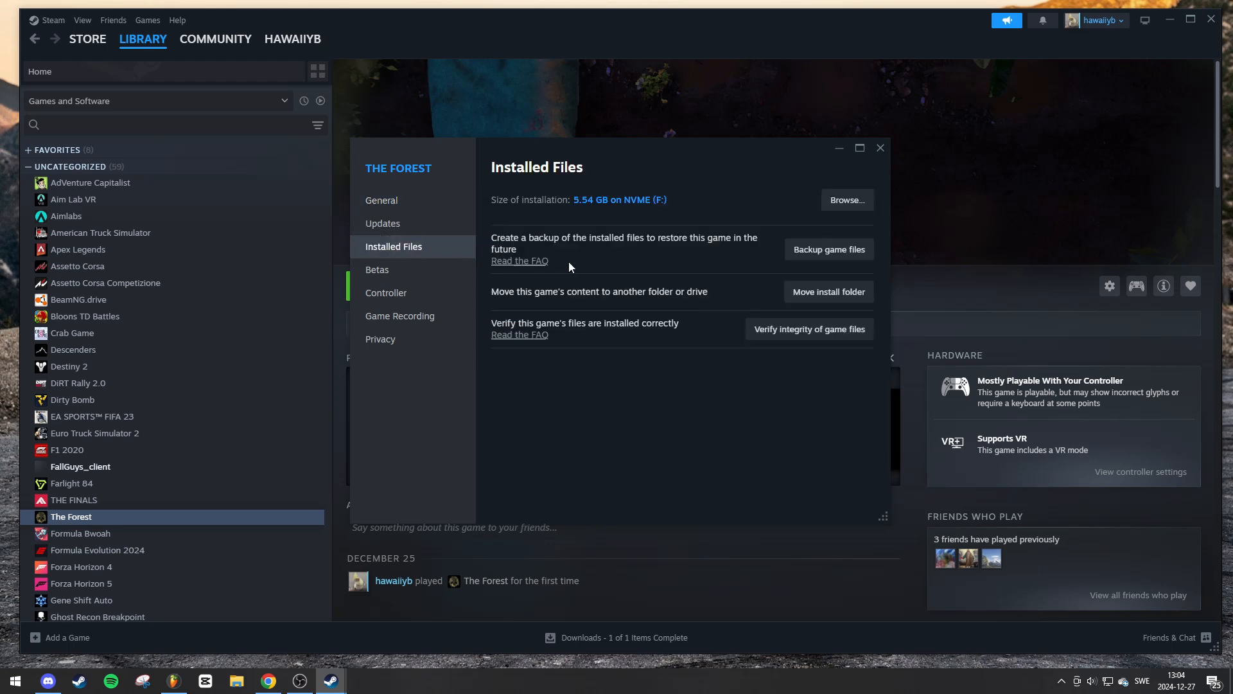
mouse_move(809, 329)
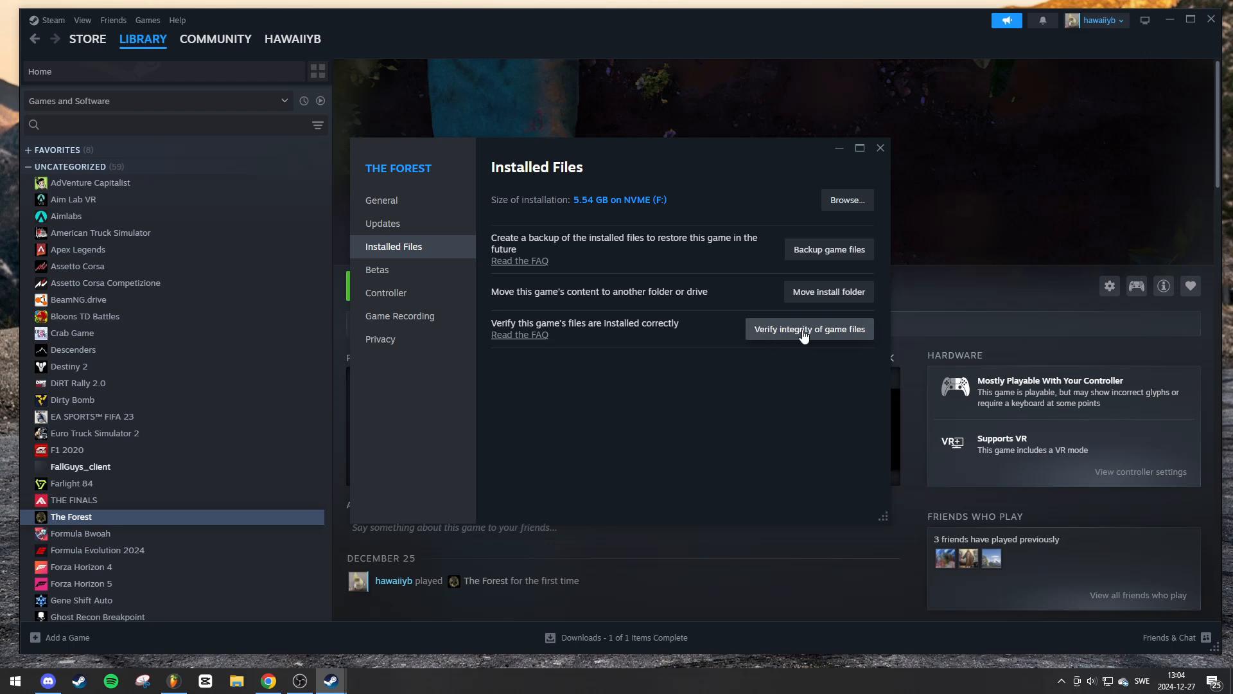
left_click(809, 329)
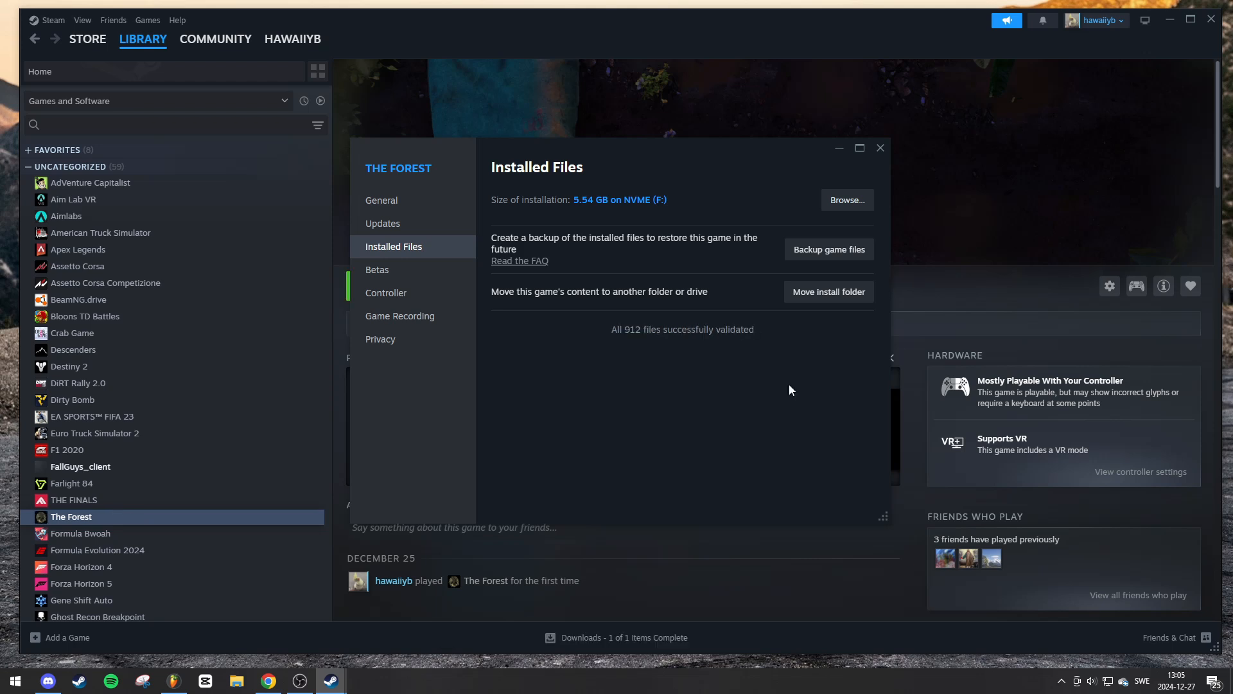
mouse_move(585, 322)
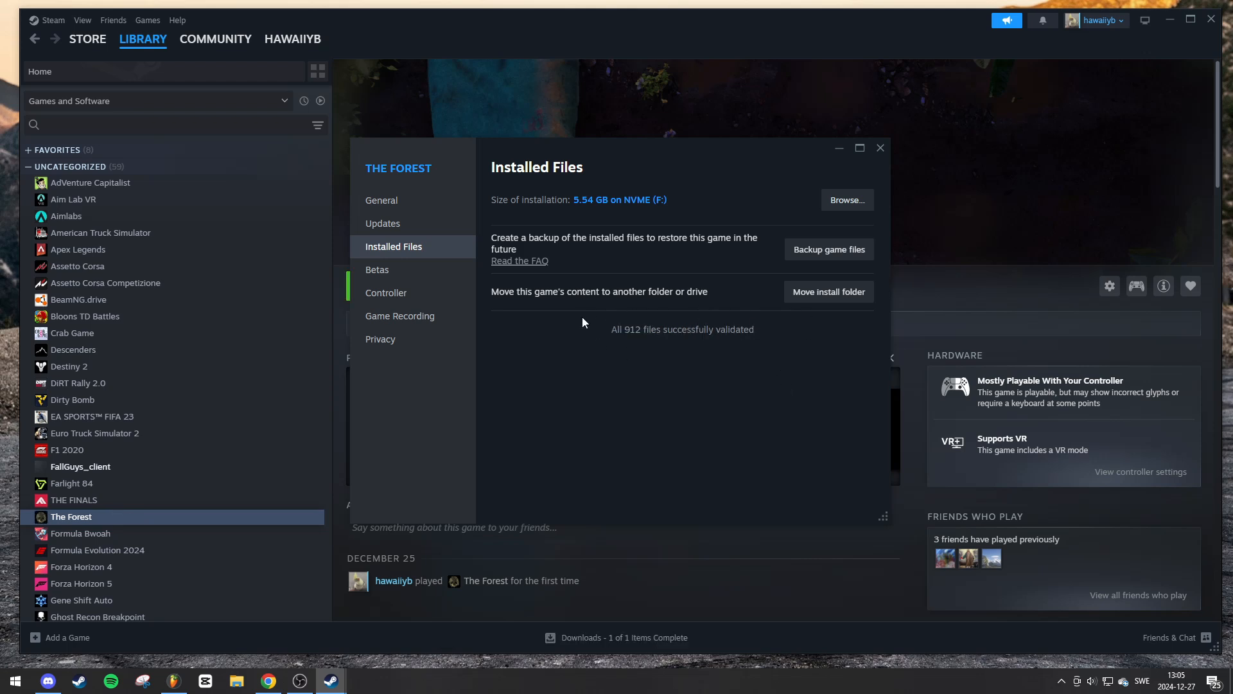
mouse_move(649, 362)
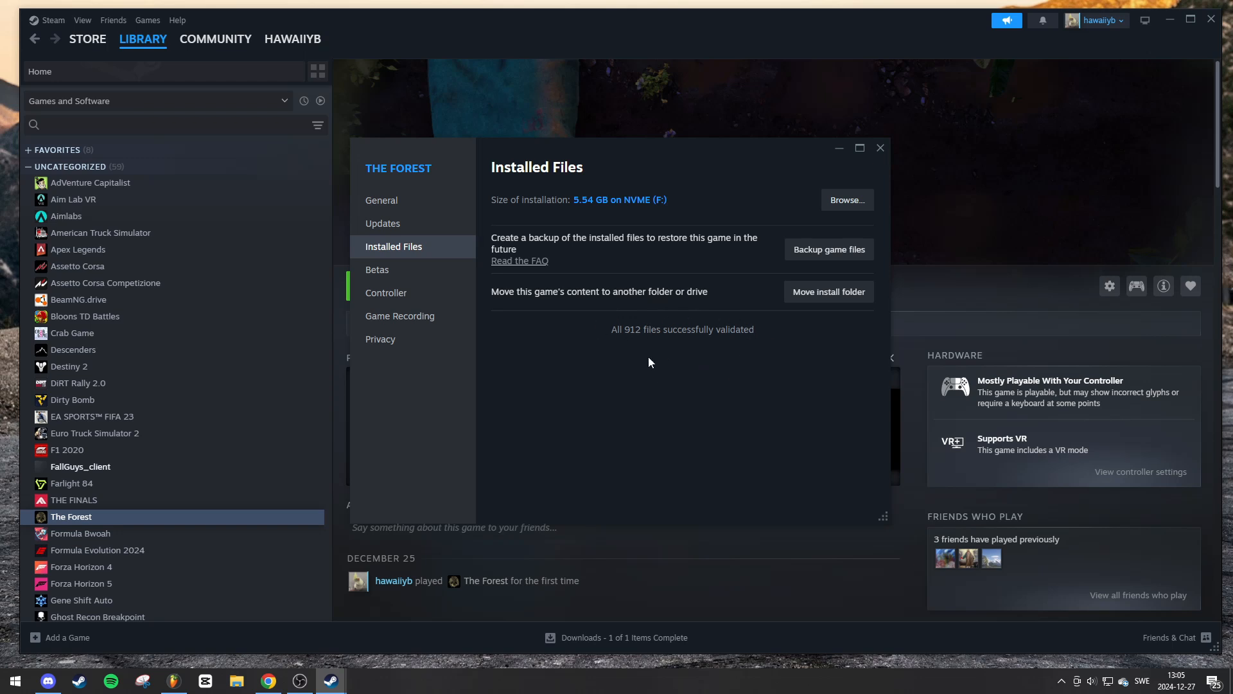
mouse_move(761, 379)
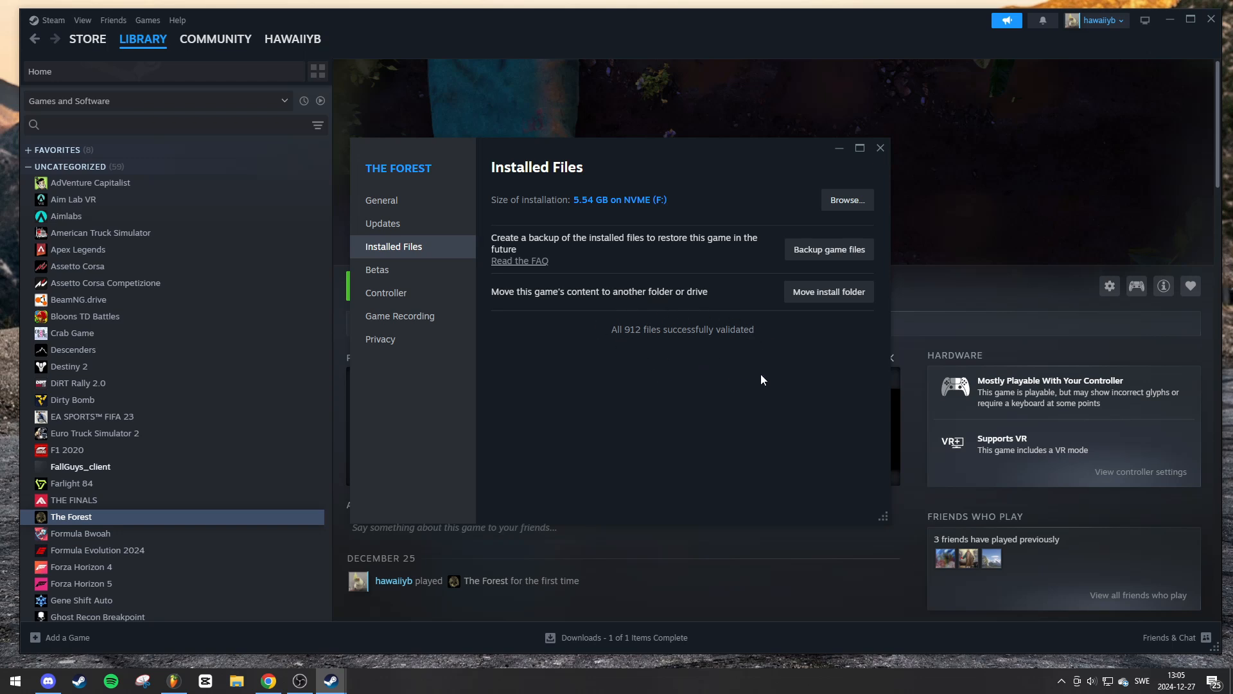
mouse_move(782, 377)
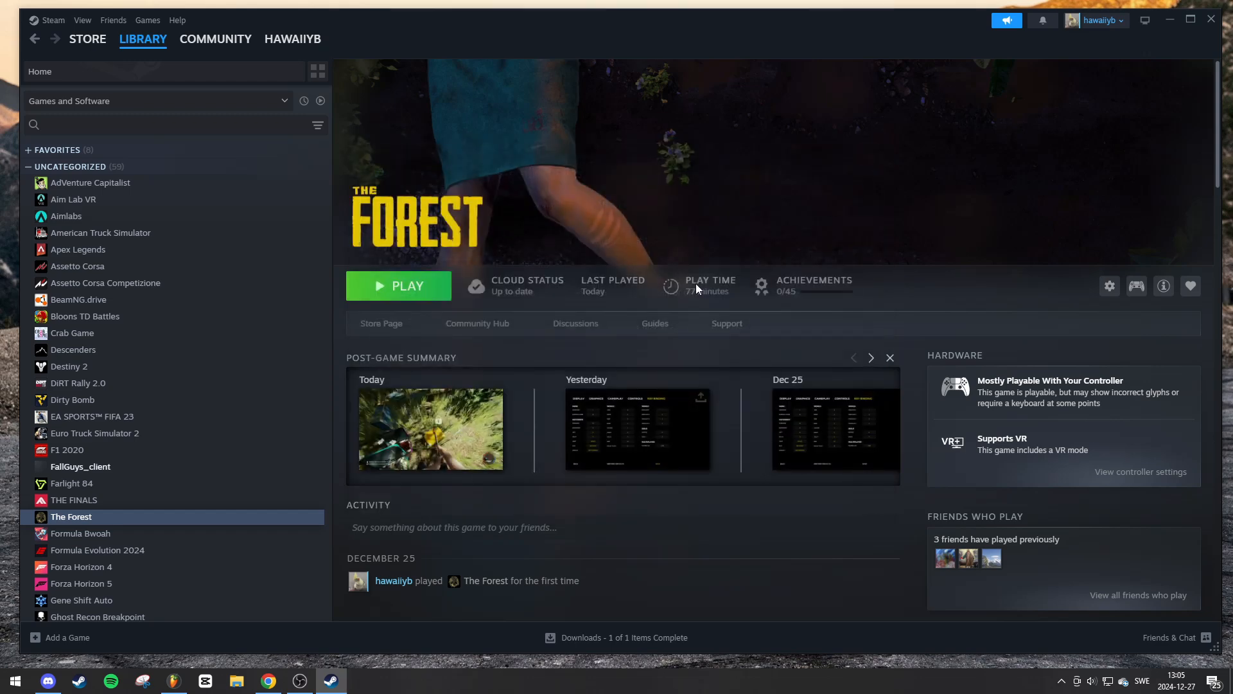
Step: Right-click The Forest in the library list after closing its Properties window
right_click(71, 516)
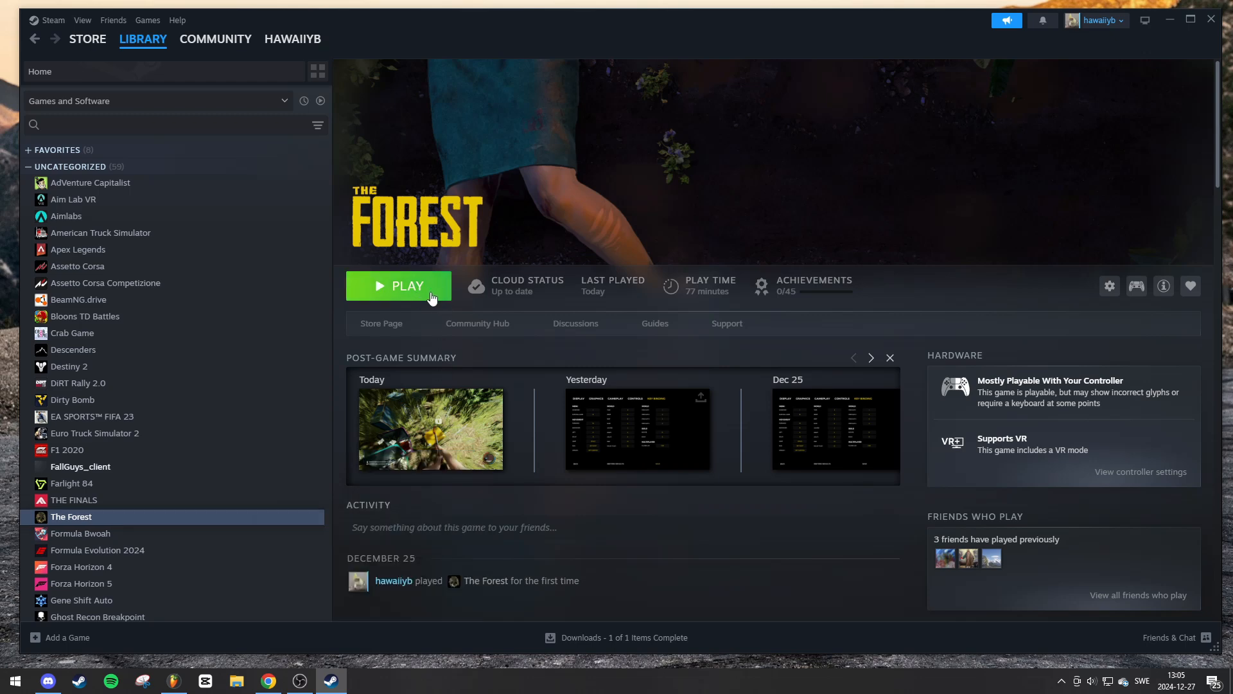
mouse_move(447, 352)
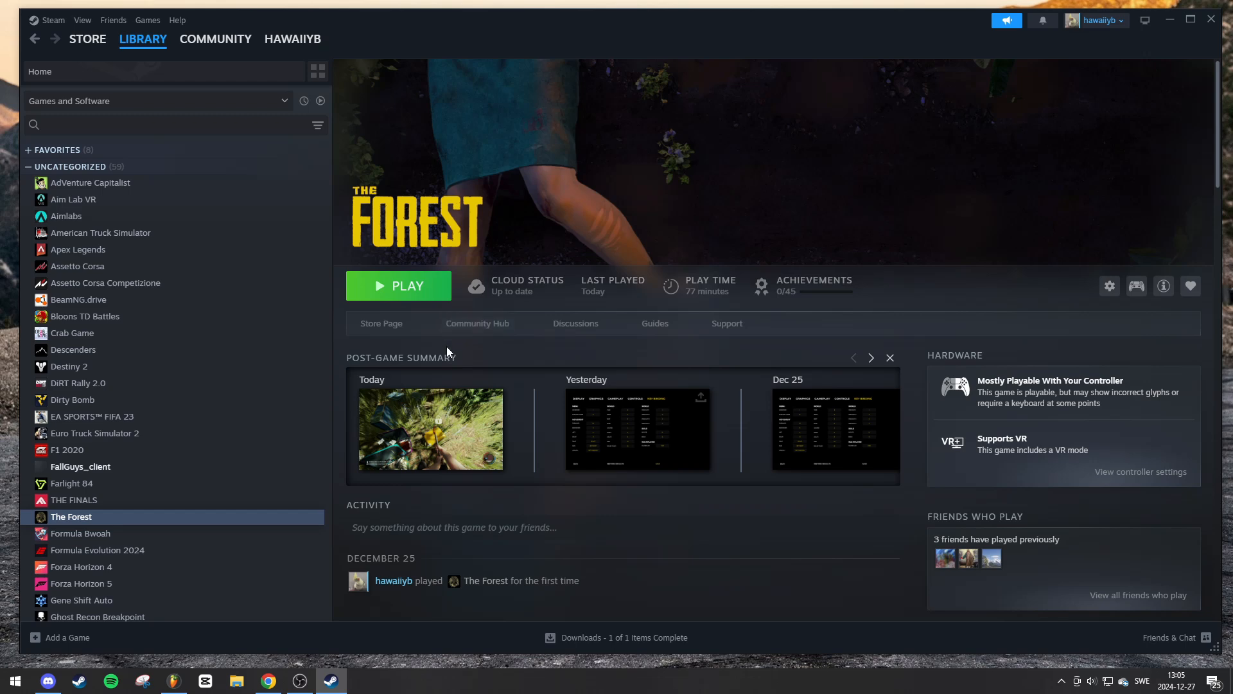